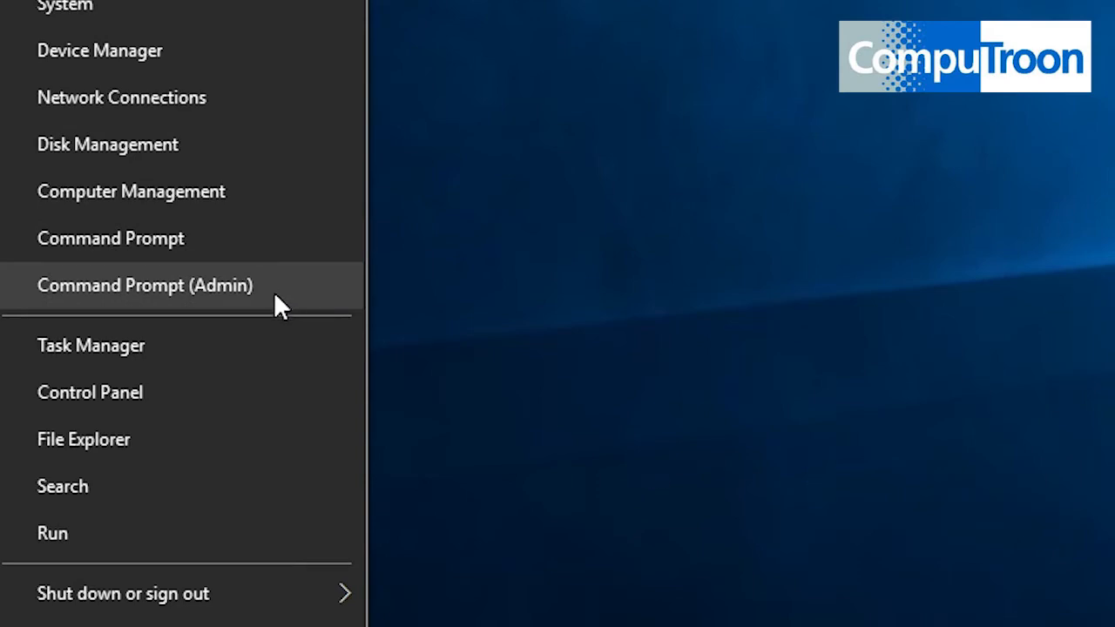
# Launch Command Prompt (Admin) from the Win+X Power User menu
pyautogui.click(145, 286)
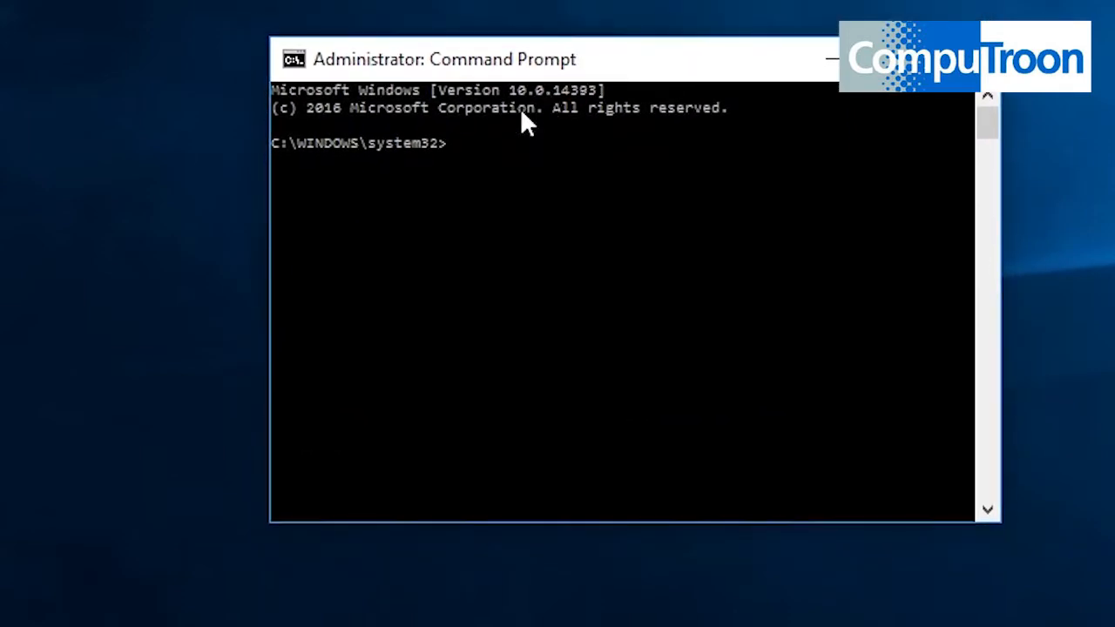
pyautogui.moveTo(131, 495)
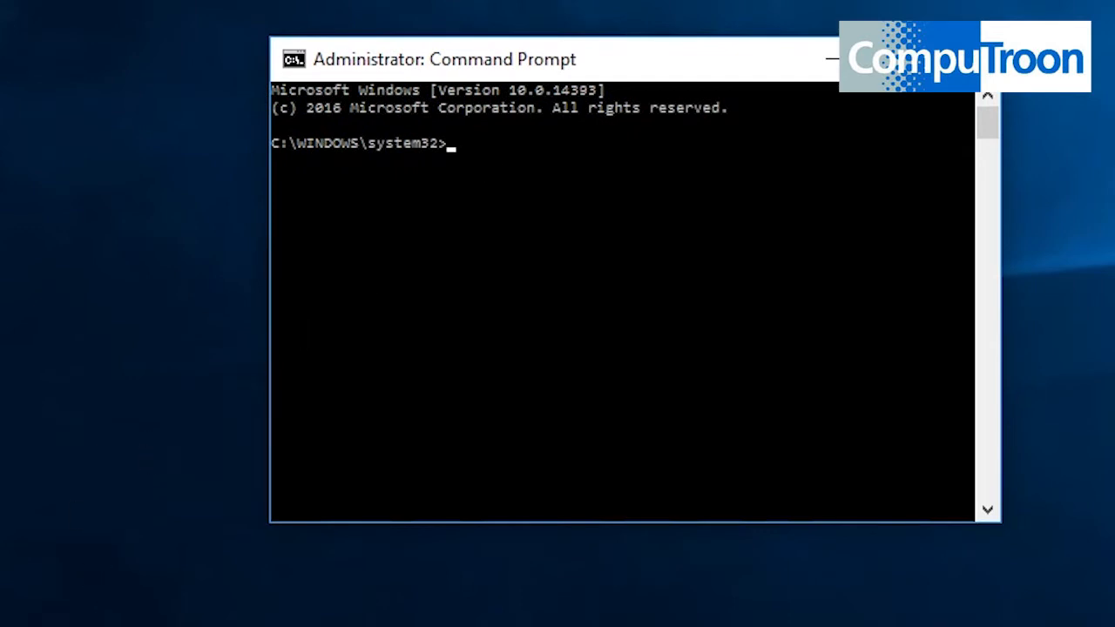
pyautogui.press('Win+x')
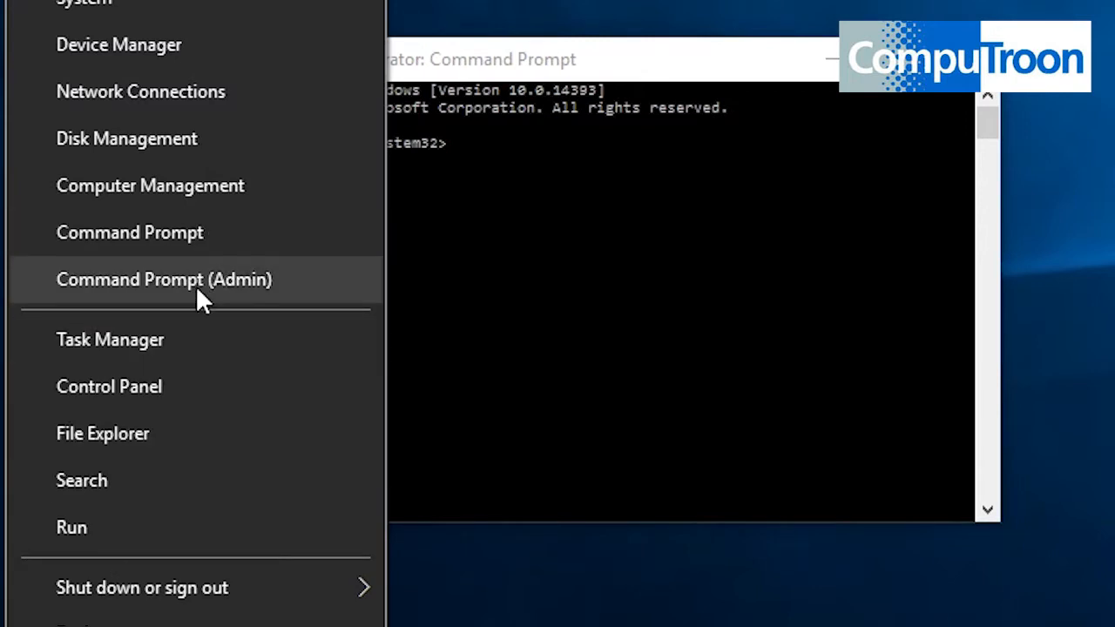
pyautogui.moveTo(629, 79)
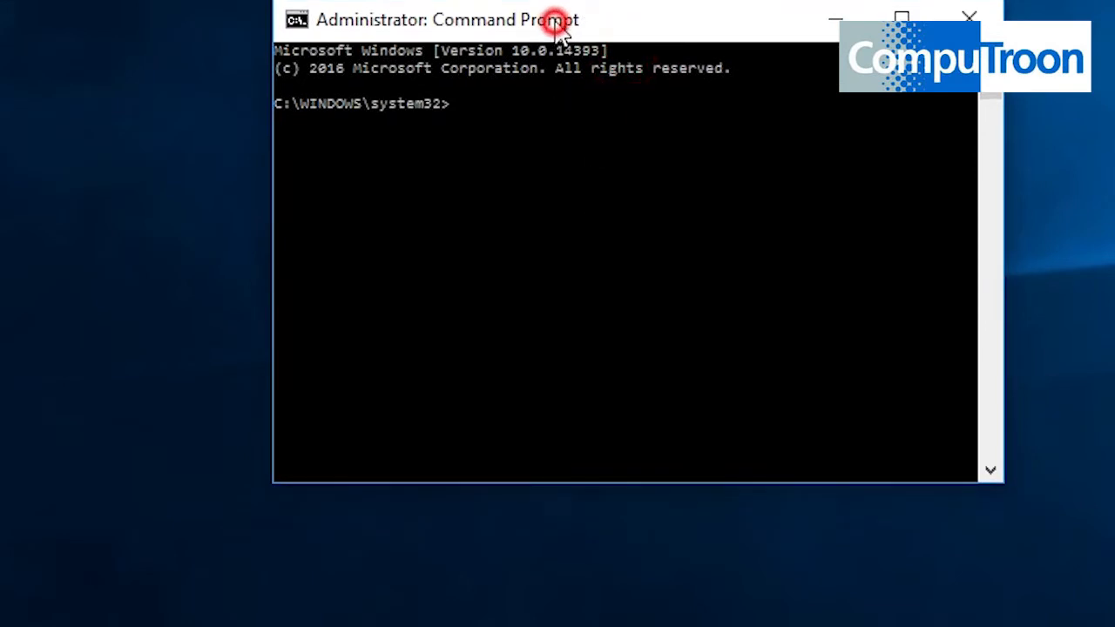
# Run powercfg.exe -h off at the admin prompt to turn hibernation off
pyautogui.moveTo(557, 19); pyautogui.dragTo(532, 12)
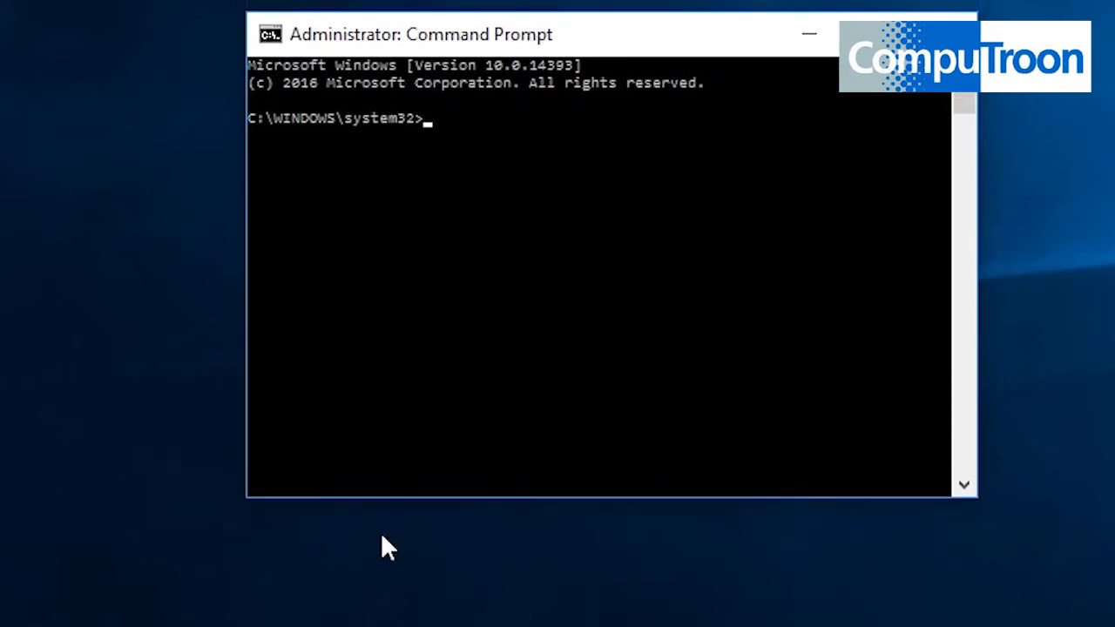
pyautogui.moveTo(596, 599)
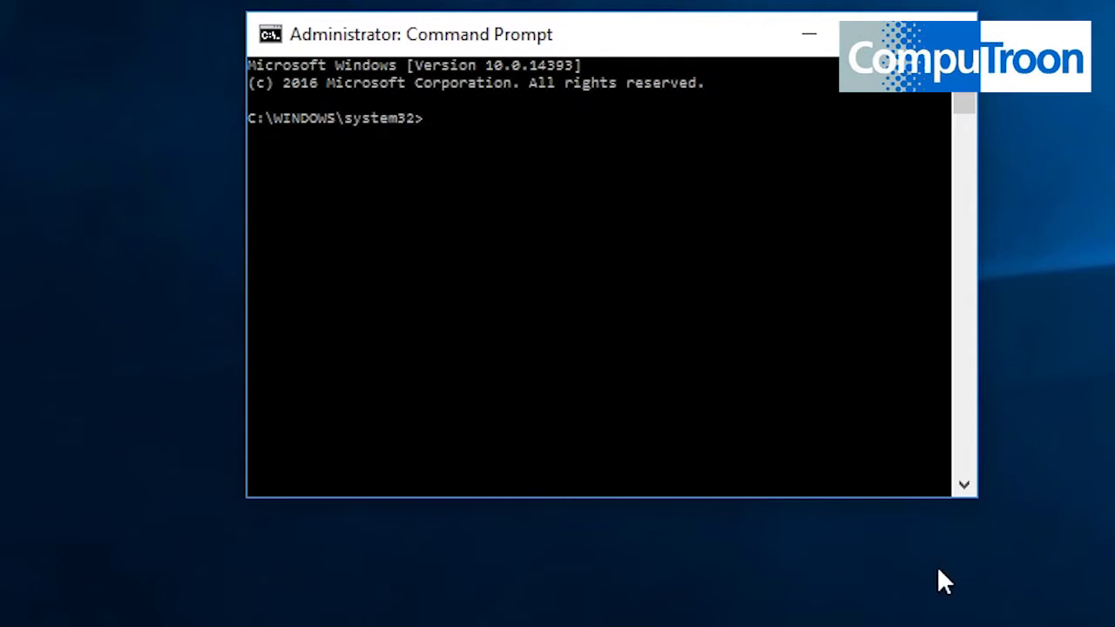
pyautogui.moveTo(946, 543)
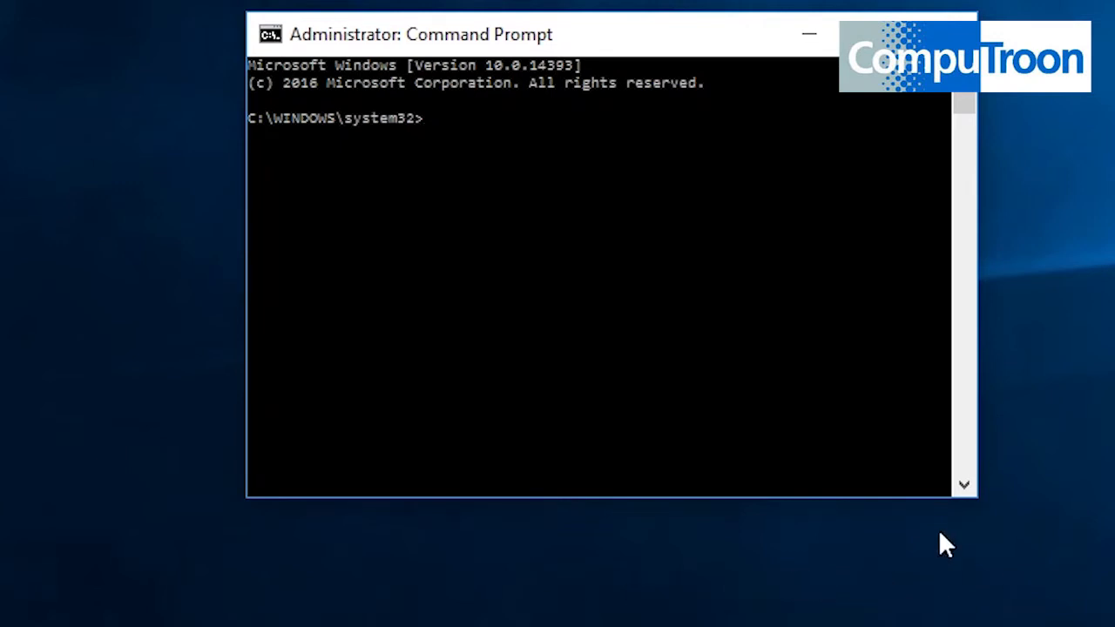
pyautogui.write('po')
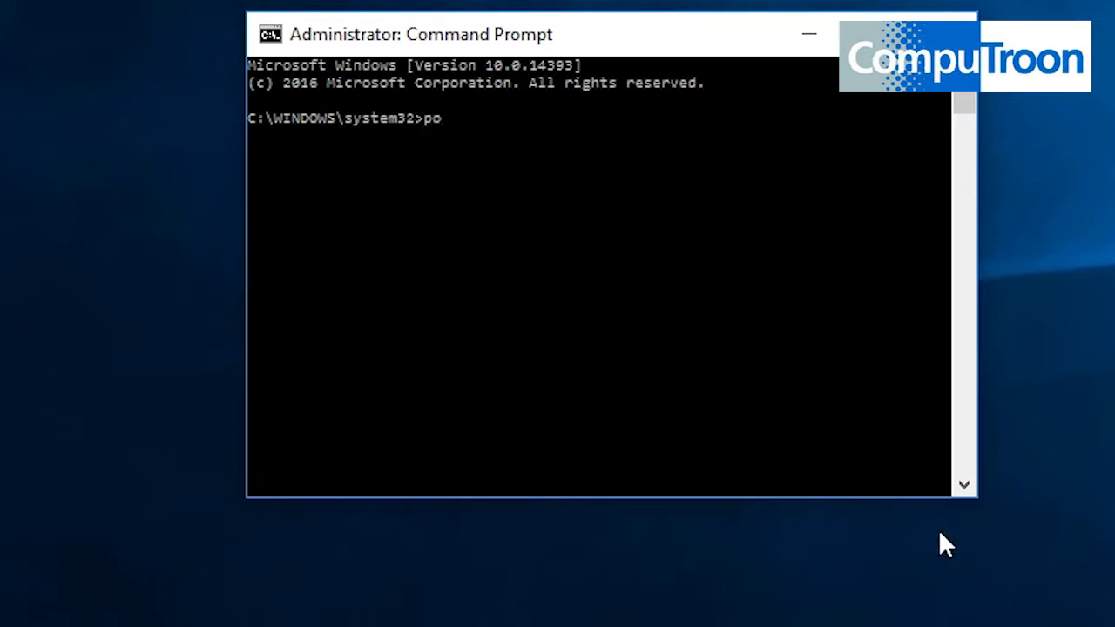
pyautogui.write('wer')
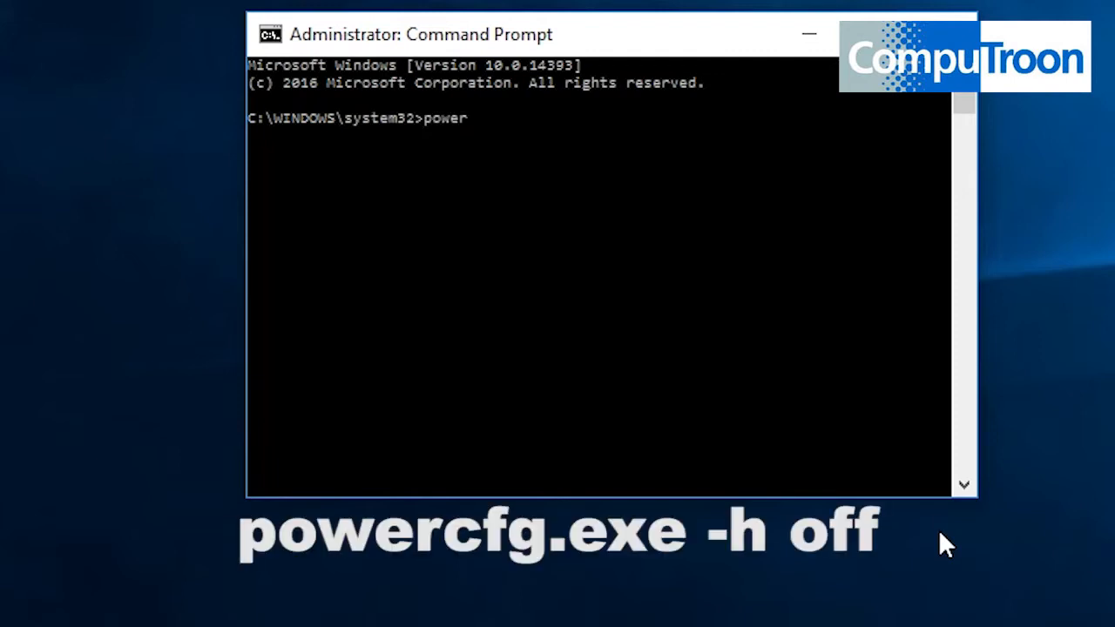
pyautogui.write('cfg')
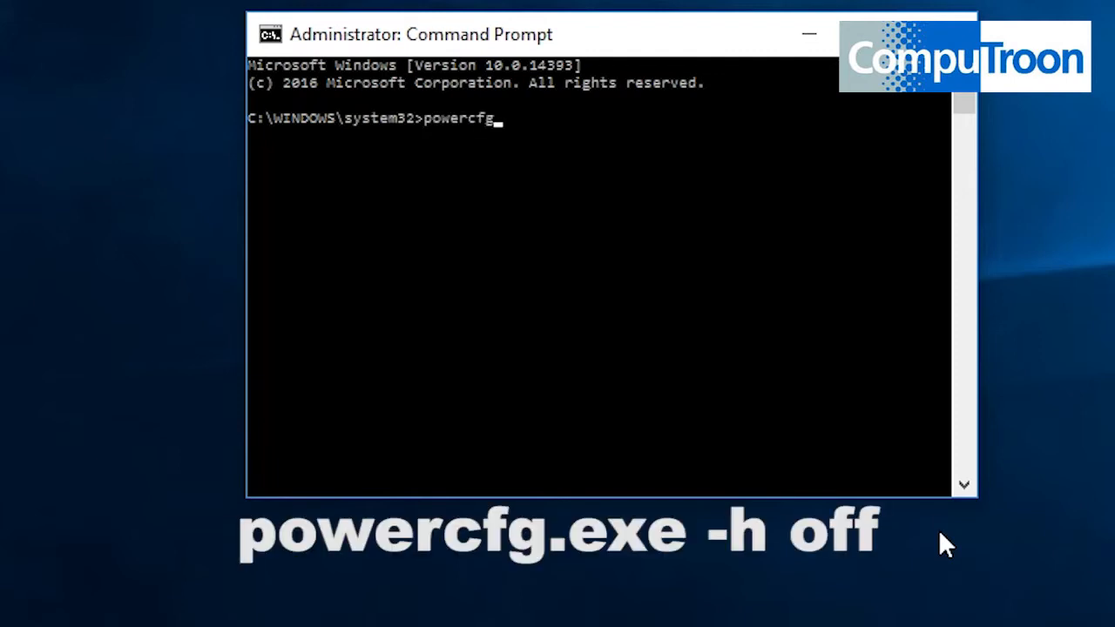
pyautogui.write('.ex')
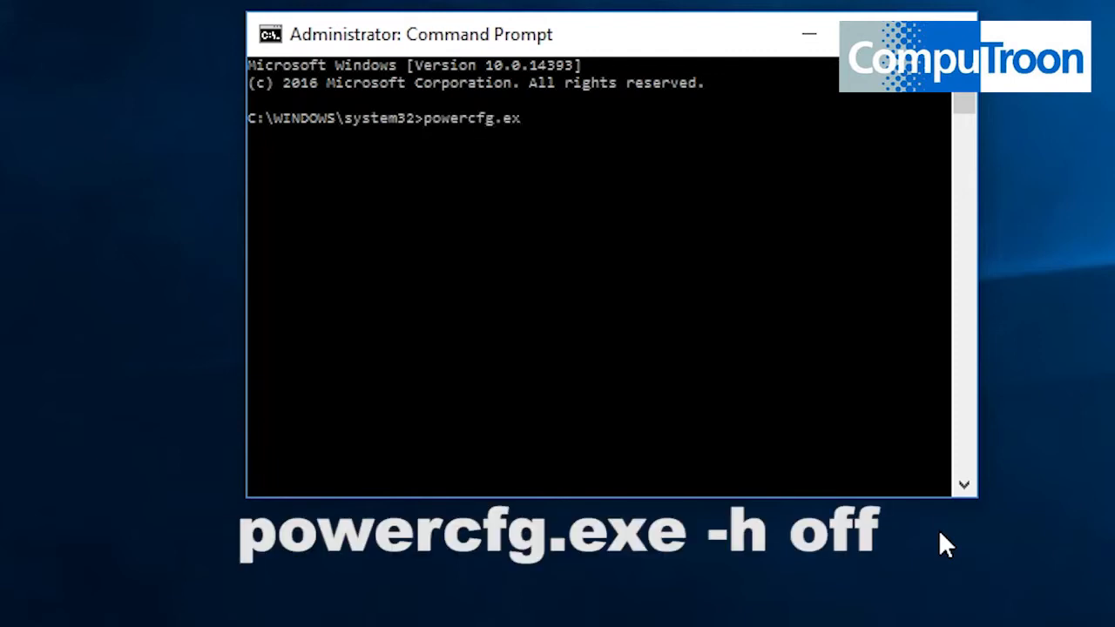
pyautogui.write('e')
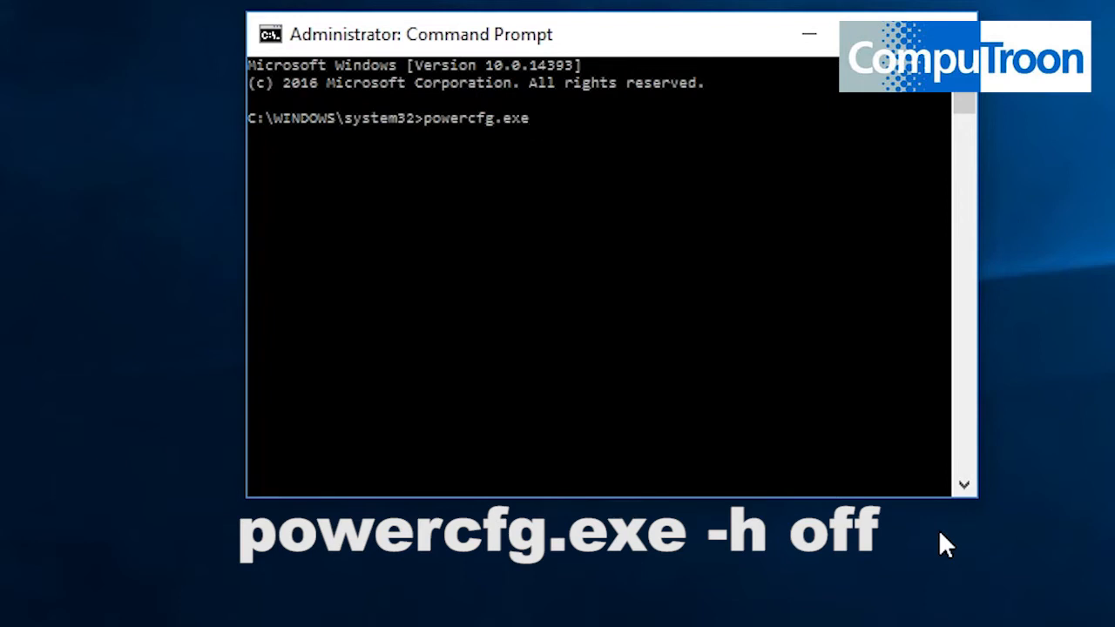
pyautogui.write('-h')
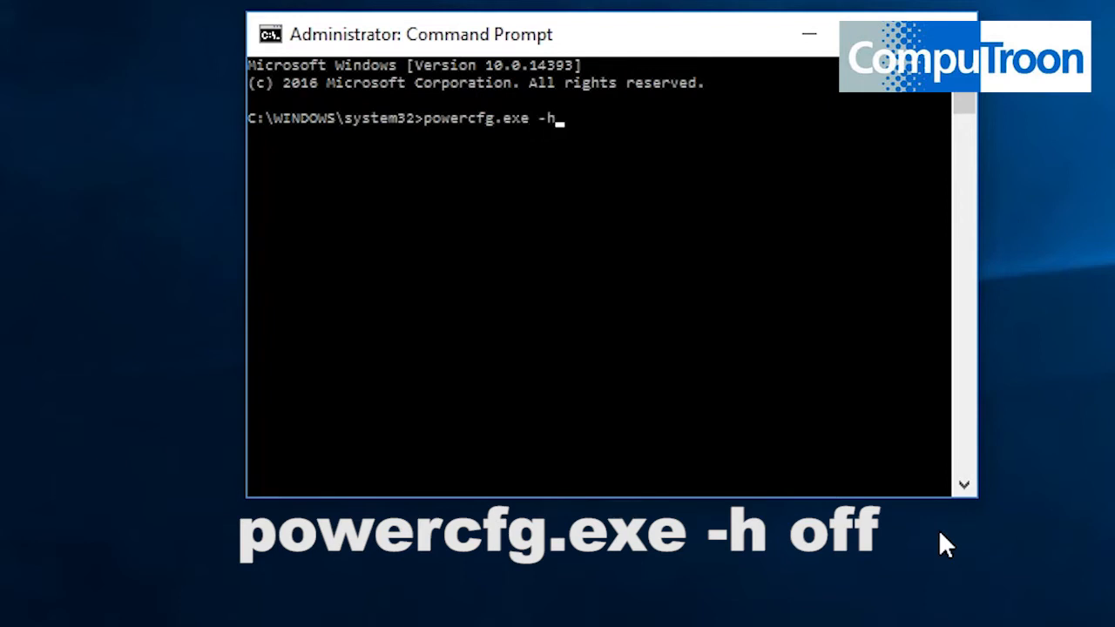
pyautogui.write('o')
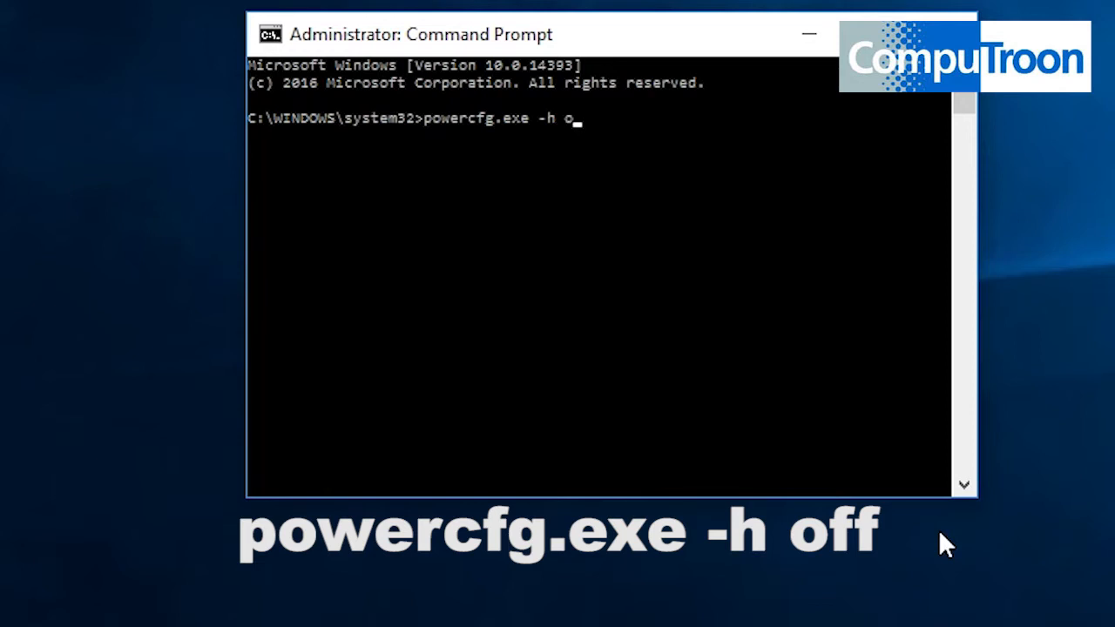
pyautogui.write('ff')
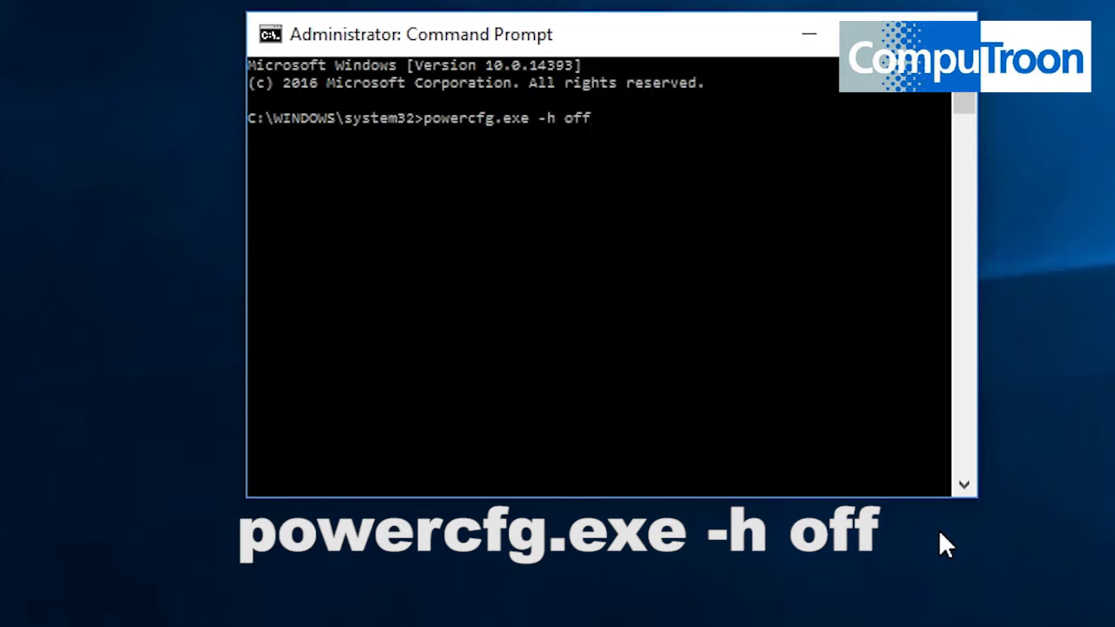
pyautogui.press('Return')
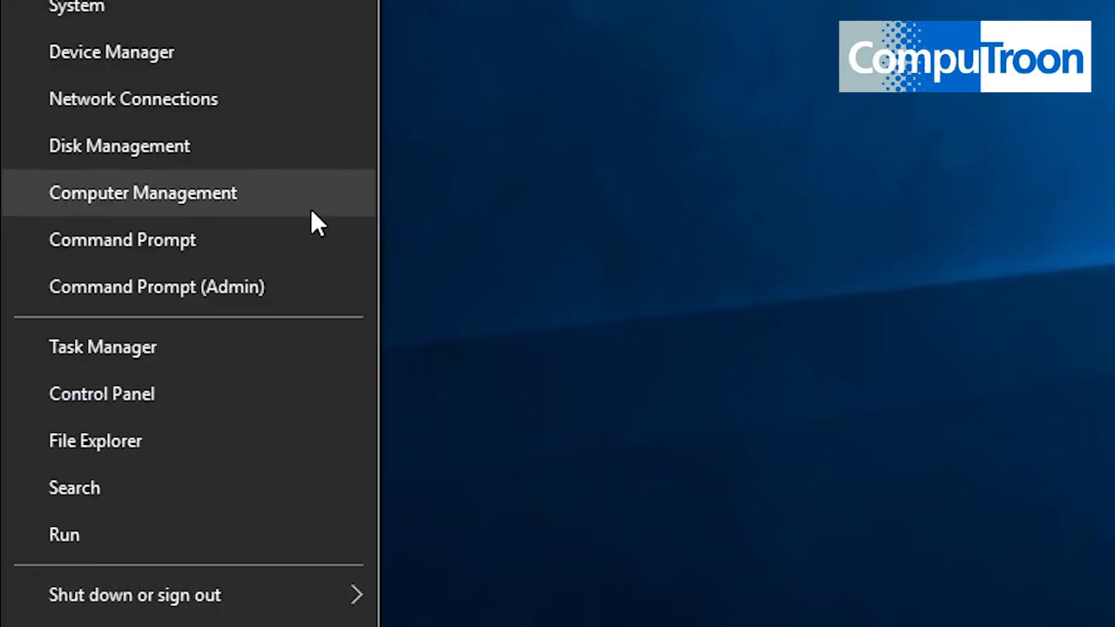
pyautogui.moveTo(579, 205)
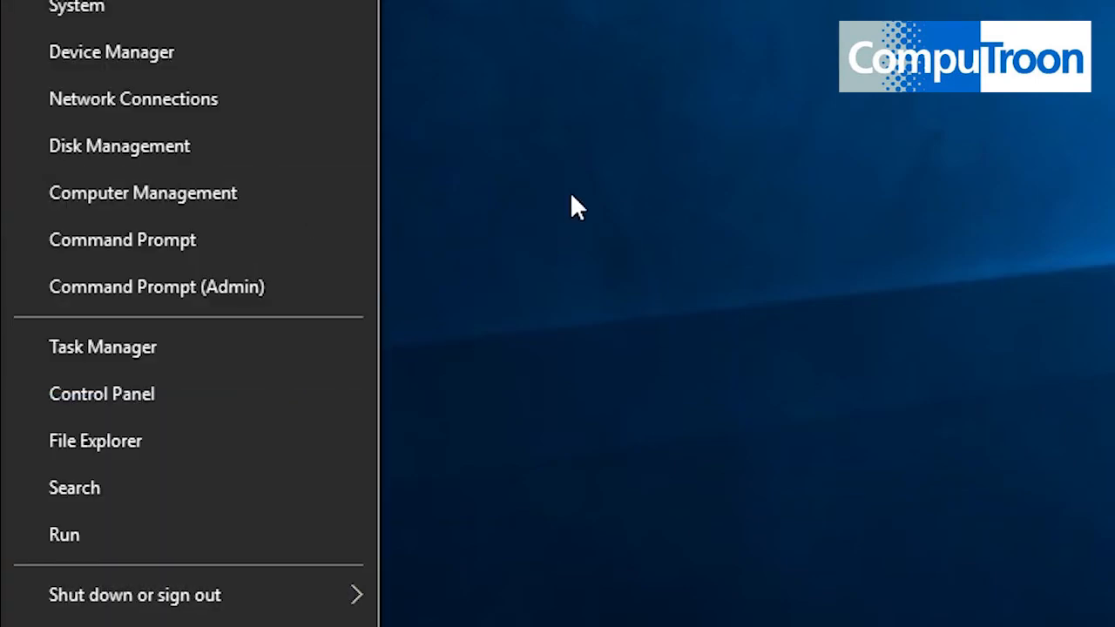
pyautogui.moveTo(575, 265)
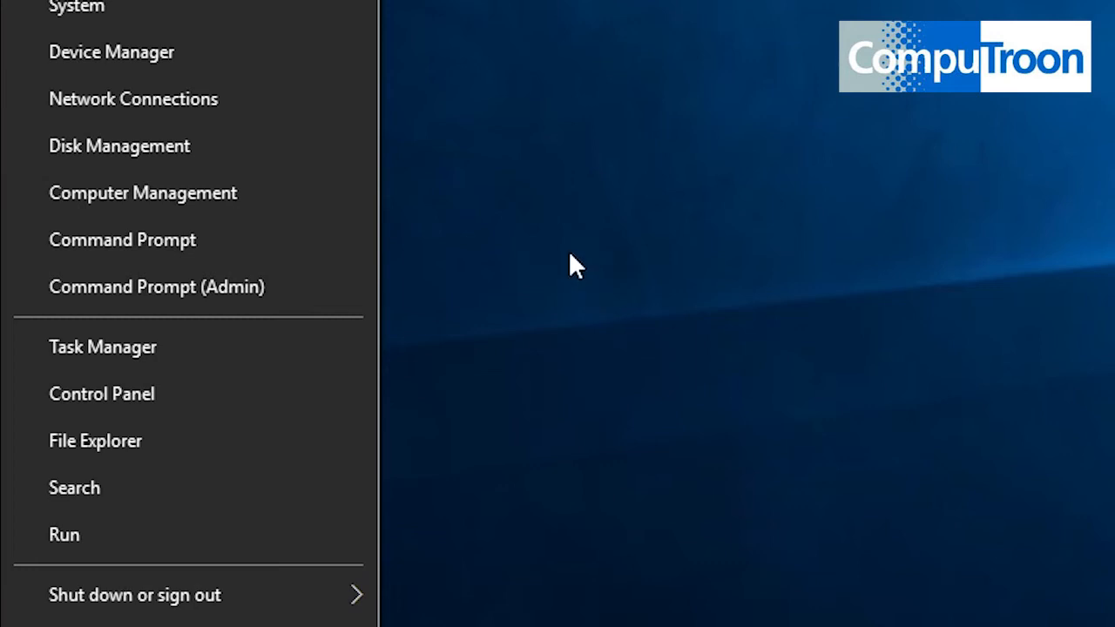
pyautogui.moveTo(653, 333)
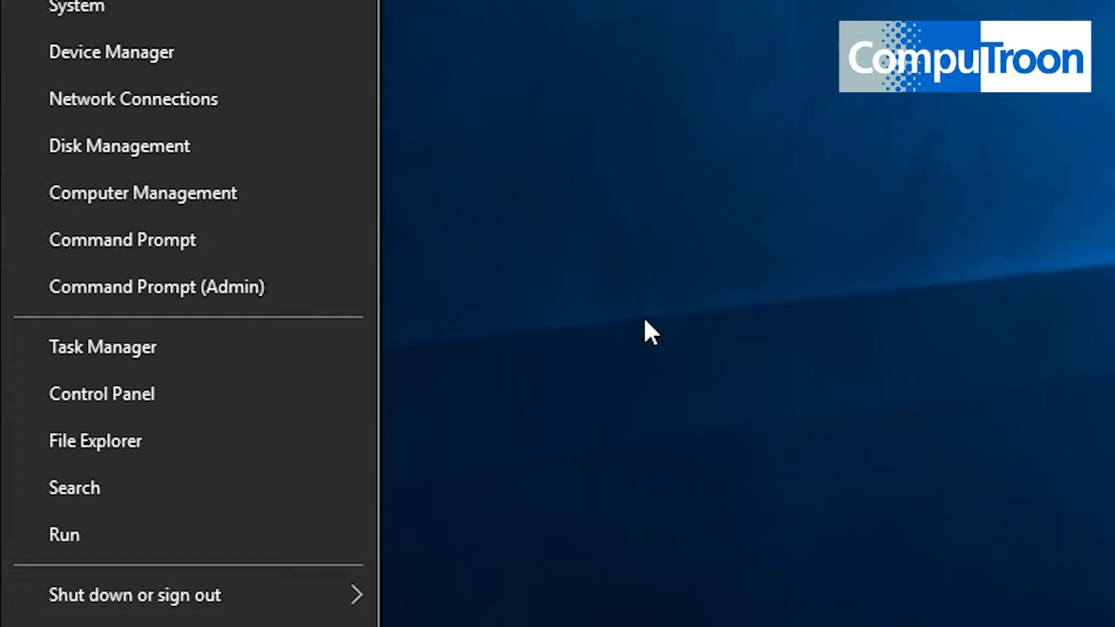
pyautogui.moveTo(139, 18)
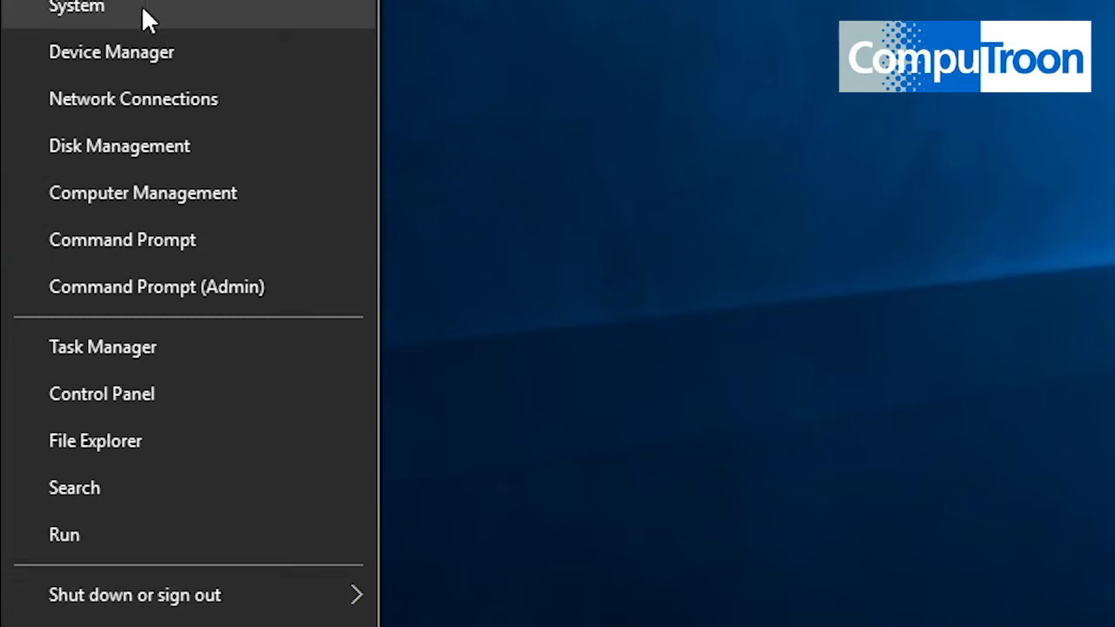
# Open the System page, then its System Protection dialog listing each drive's protection status
pyautogui.click(77, 8)
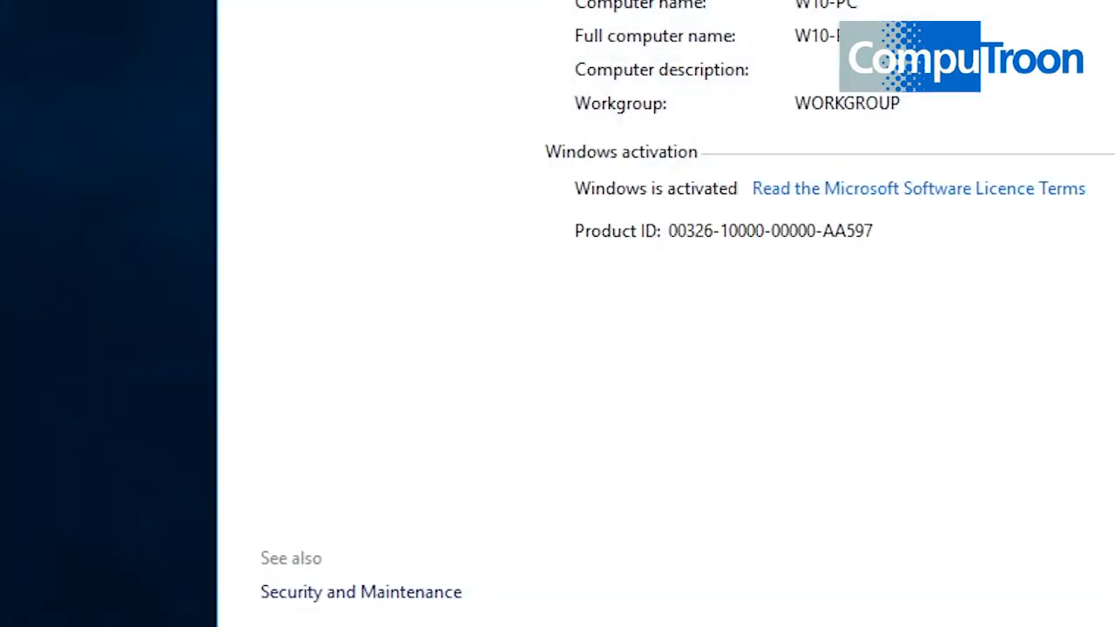
pyautogui.scroll(3)
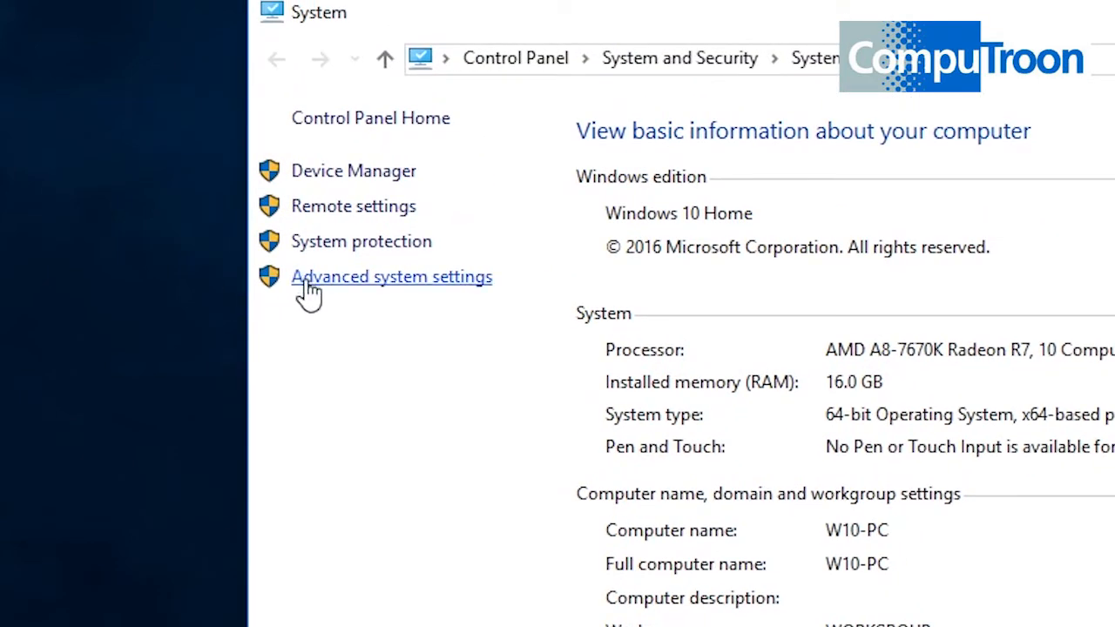
pyautogui.click(361, 241)
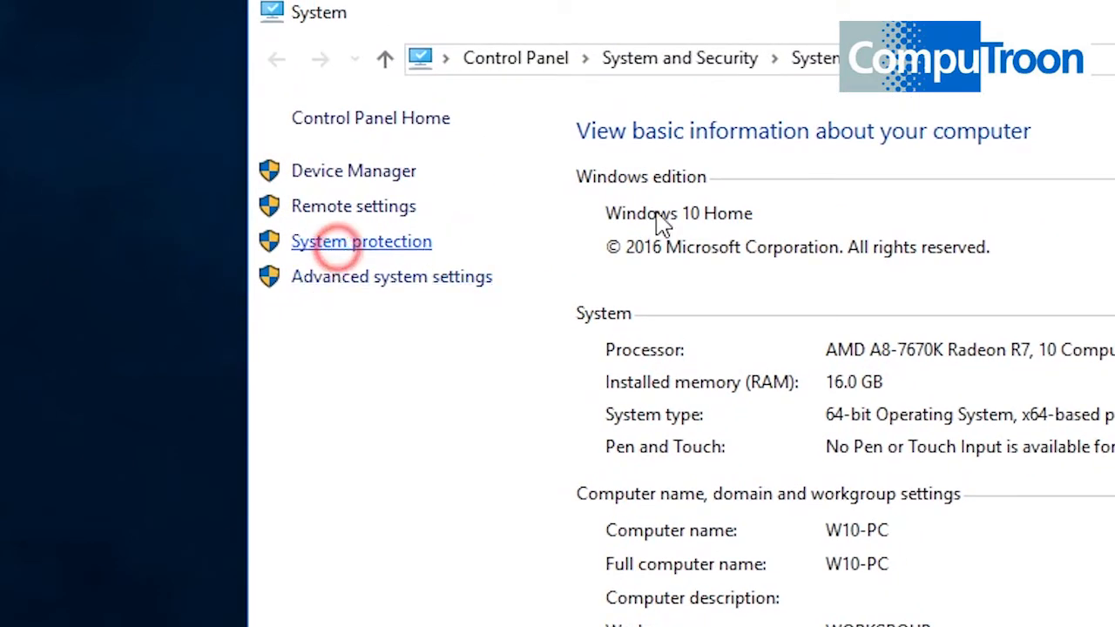
pyautogui.click(360, 241)
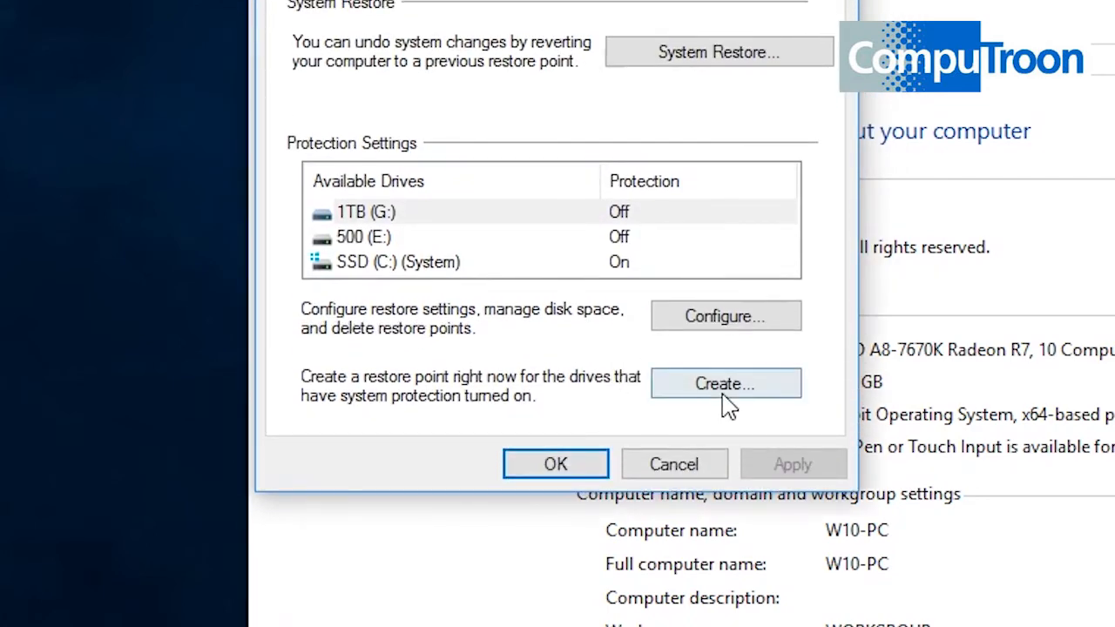
# Create a new restore point with the description 'tueday'
pyautogui.click(724, 383)
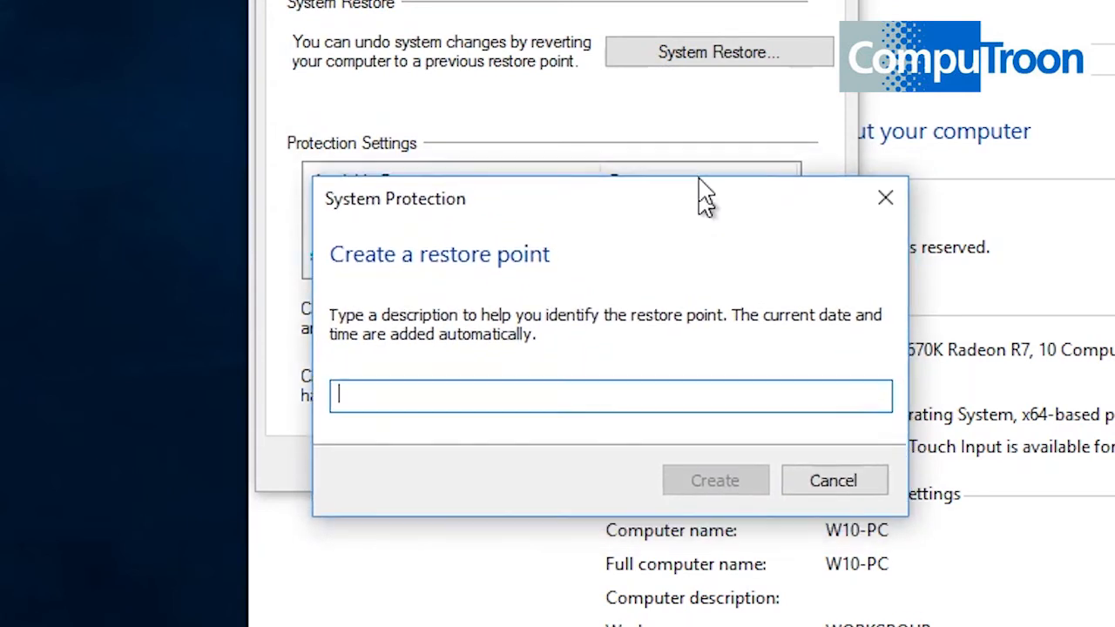
pyautogui.write('t')
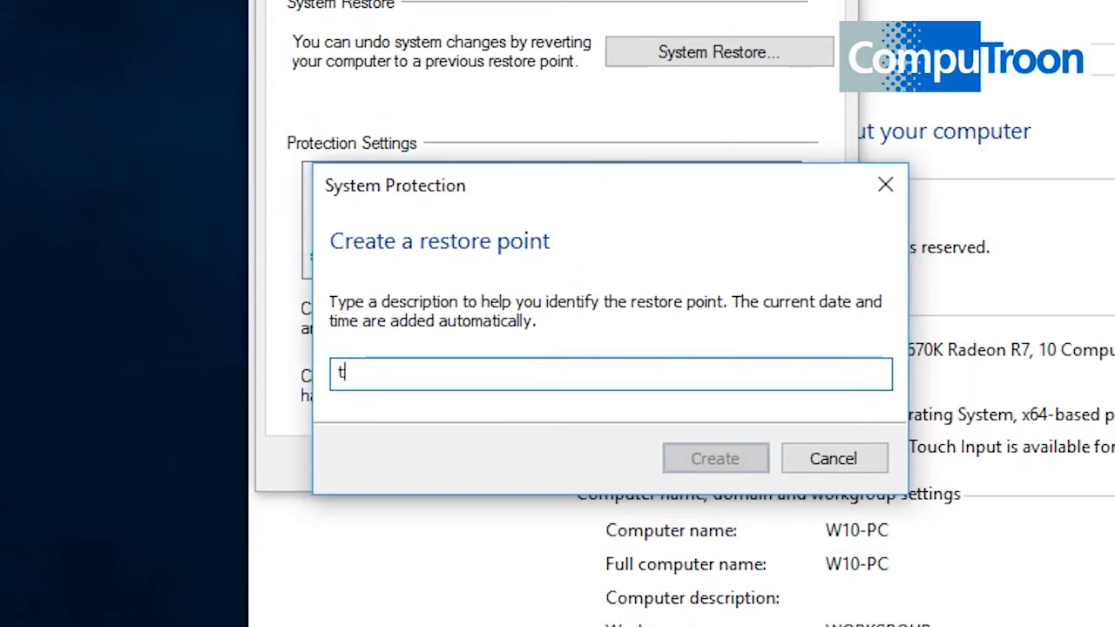
pyautogui.write('ueday')
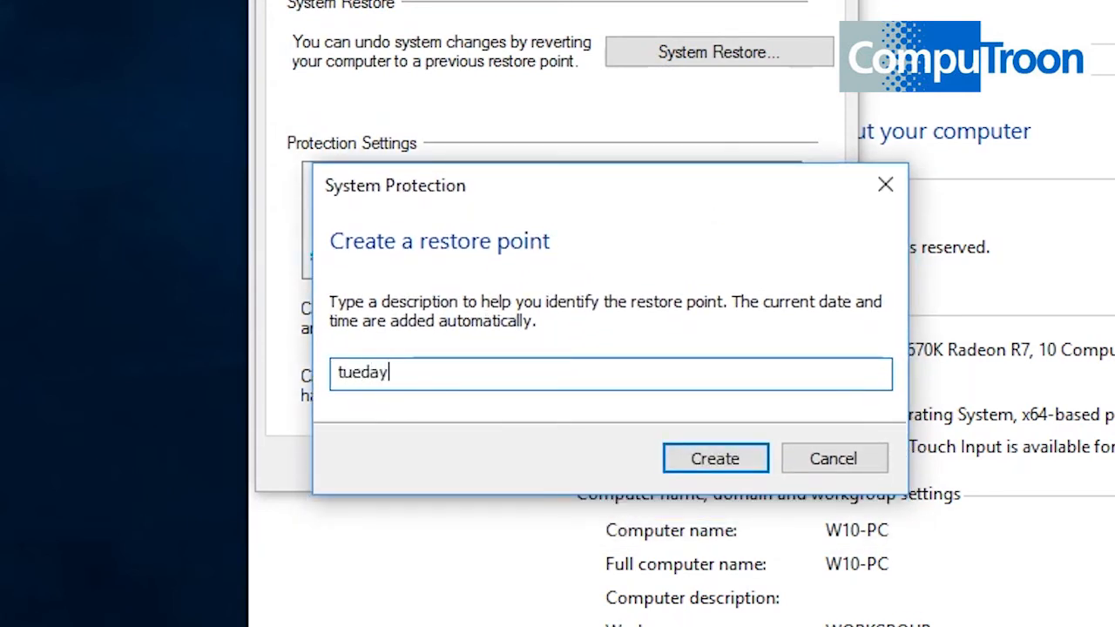
pyautogui.moveTo(169, 444)
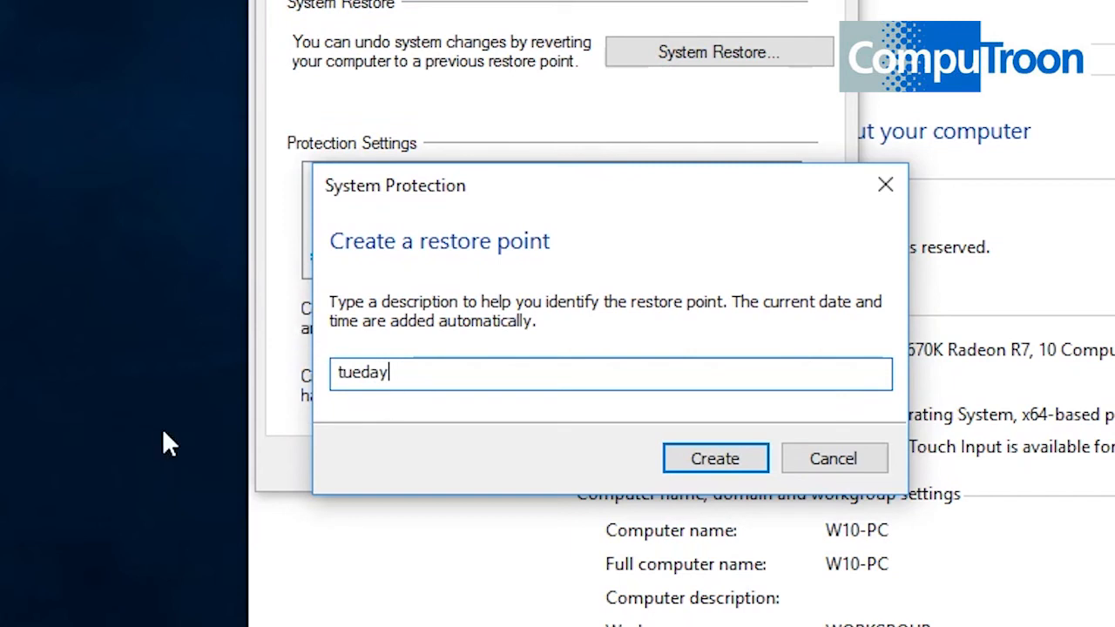
pyautogui.moveTo(484, 554)
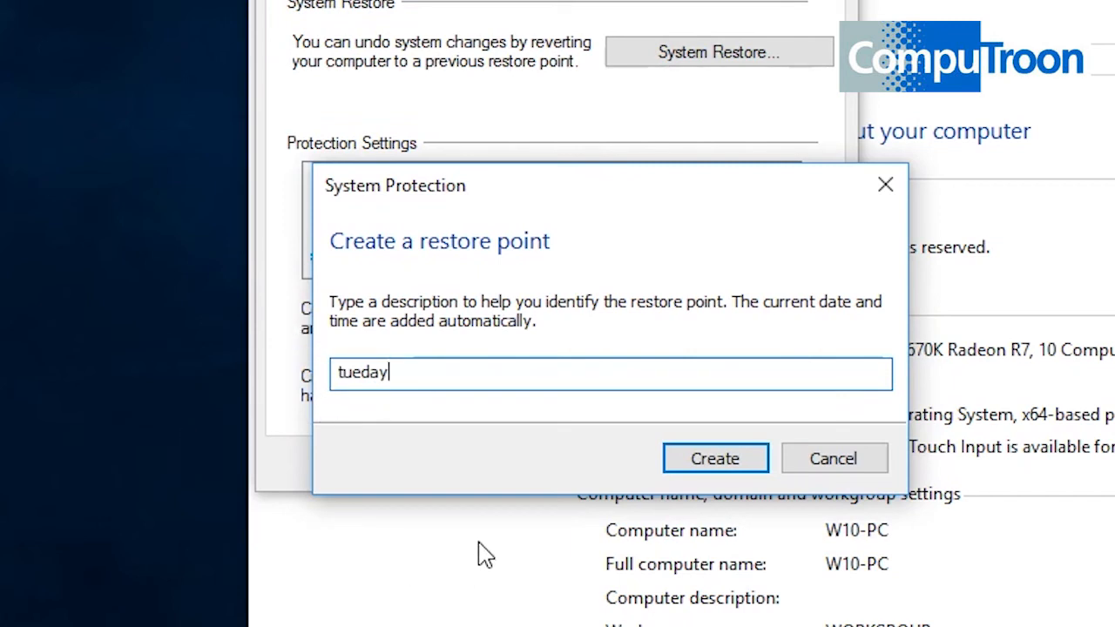